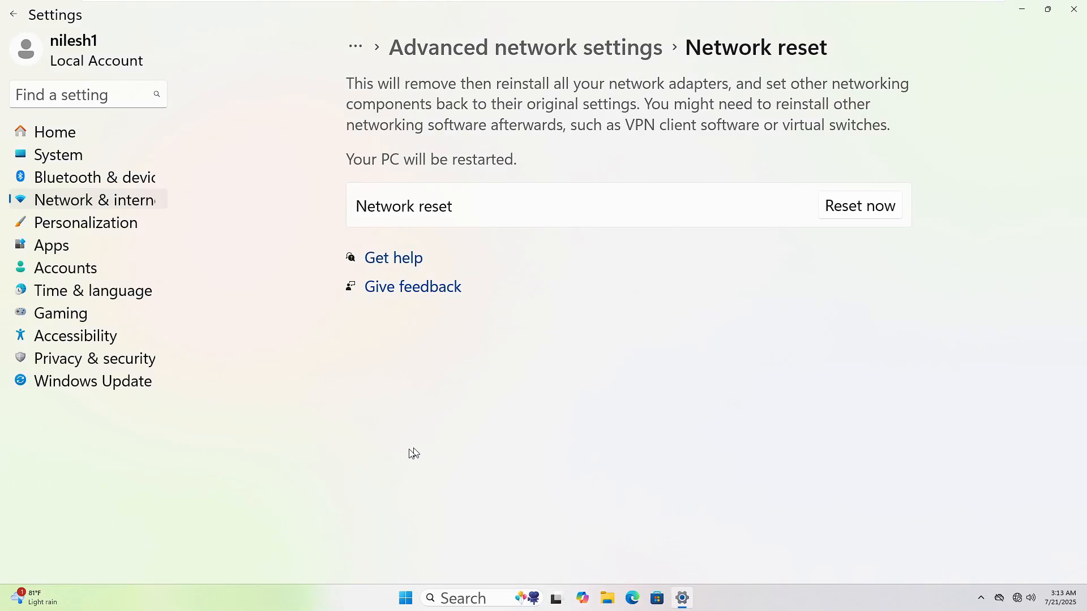
# Restart the PC from the Start menu's Power options
pyautogui.click(406, 598)
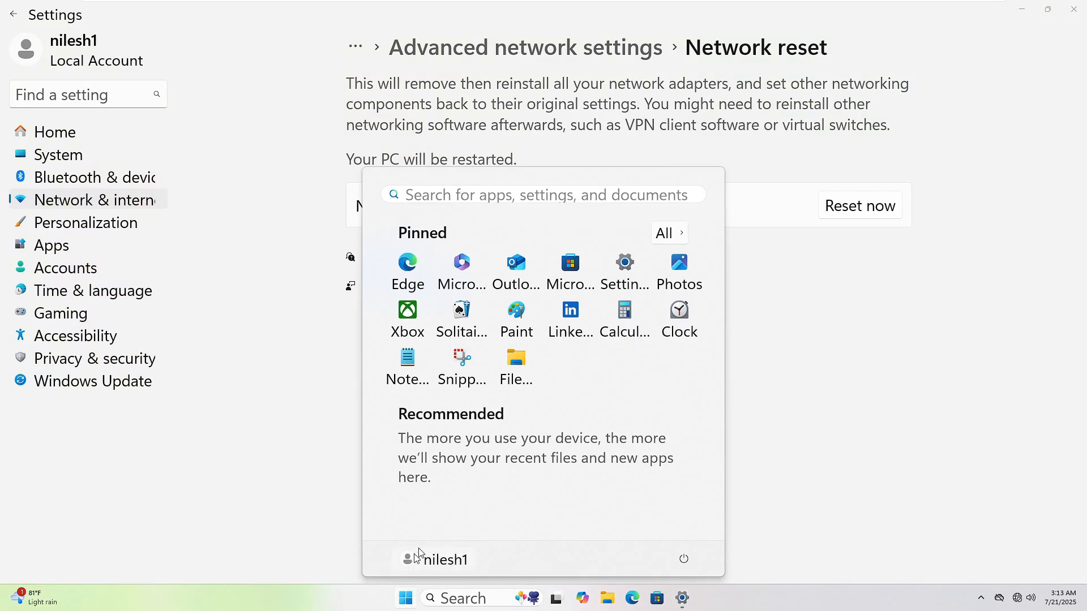
pyautogui.click(683, 559)
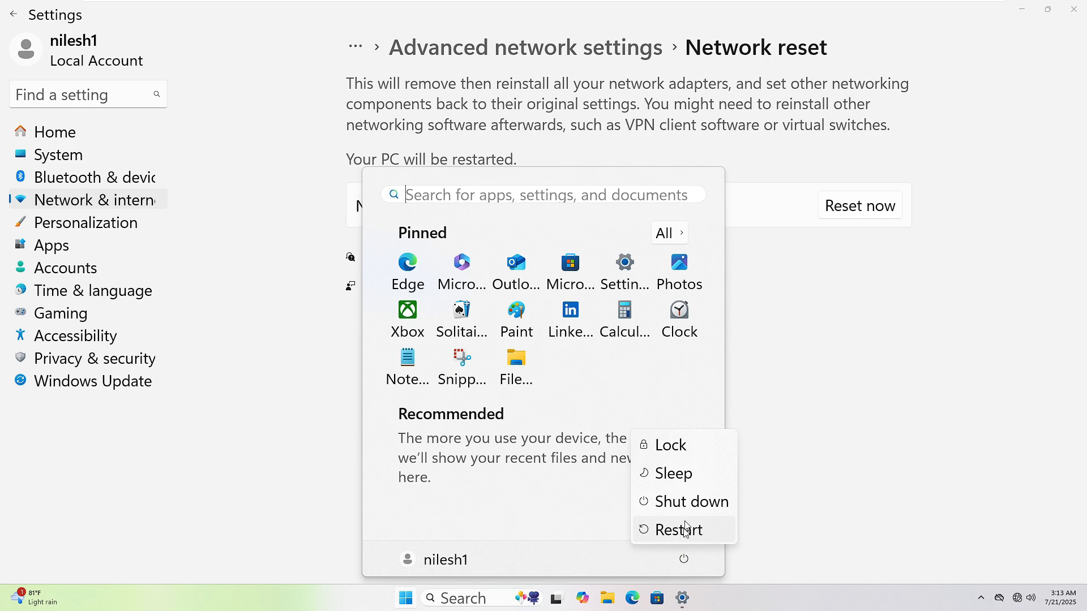
pyautogui.rightClick(418, 598)
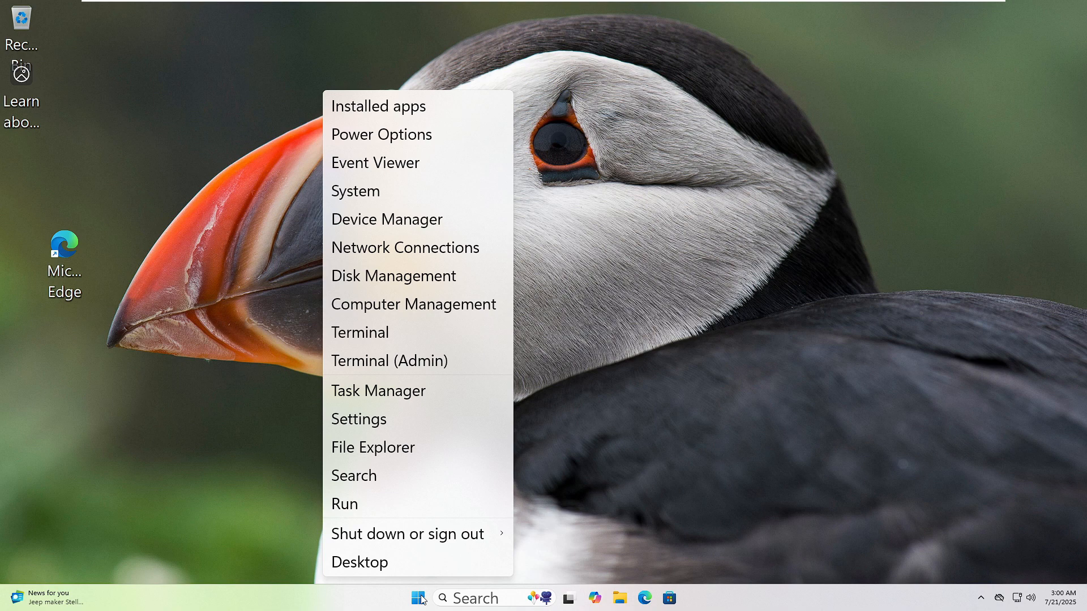
pyautogui.moveTo(408, 426)
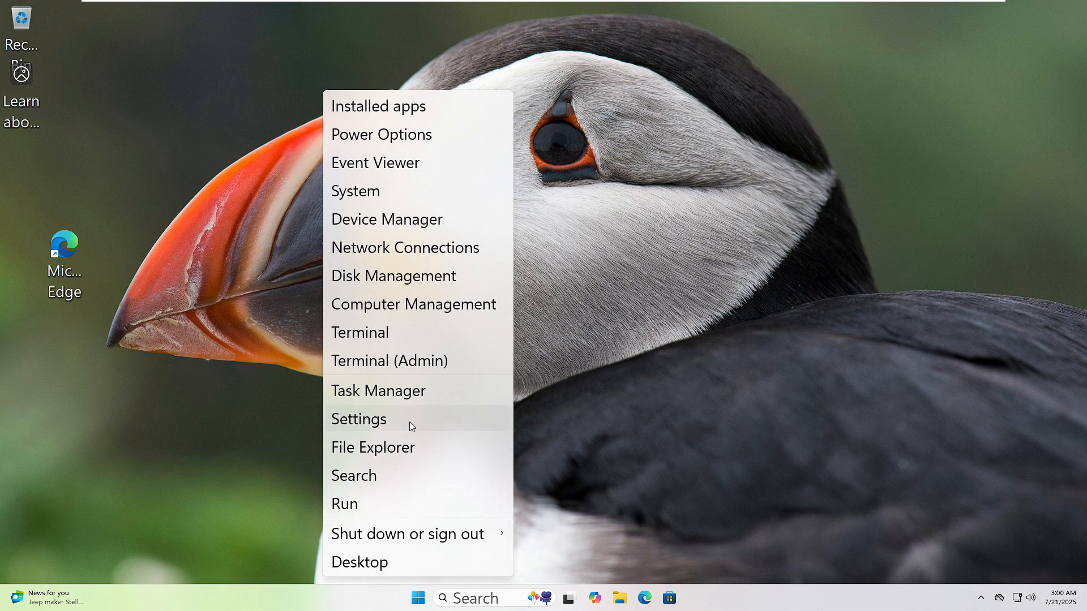
# Go to Settings > System > Troubleshoot > Other troubleshooters
pyautogui.click(358, 419)
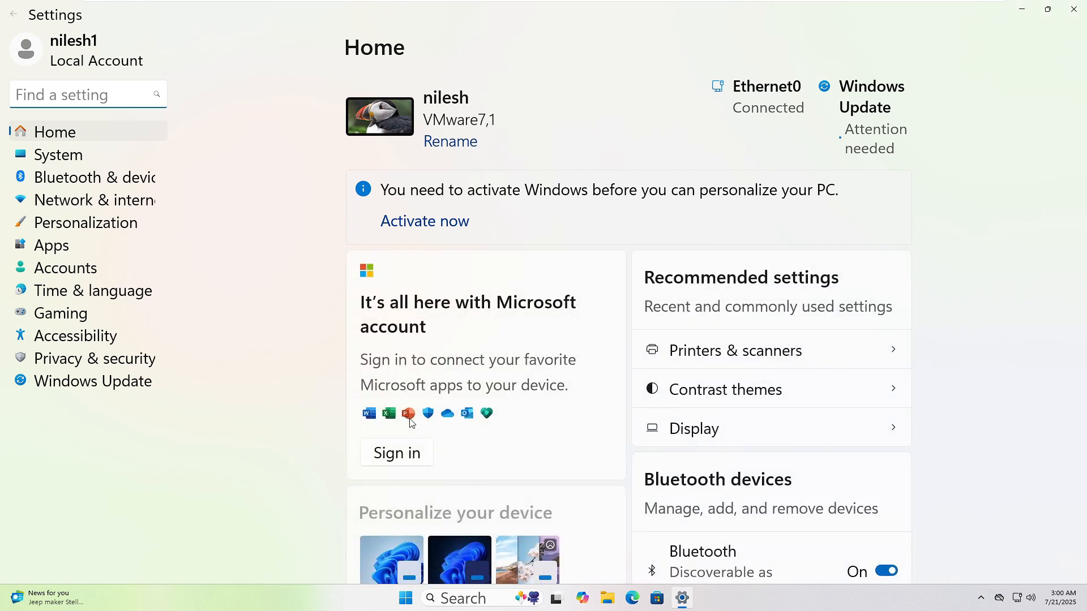
pyautogui.moveTo(58, 154)
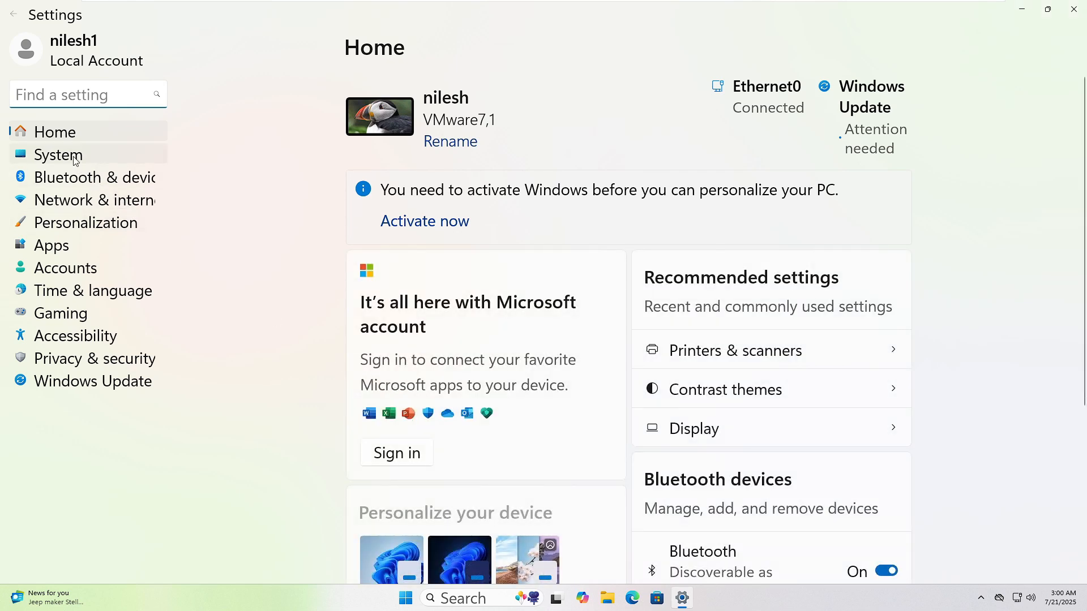
pyautogui.click(59, 154)
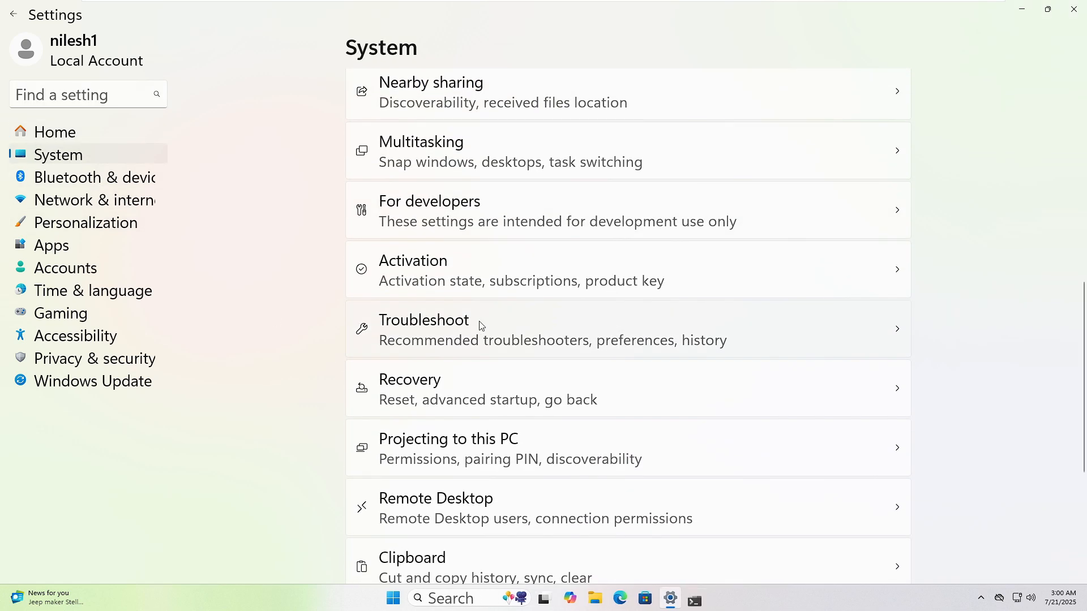
pyautogui.click(423, 329)
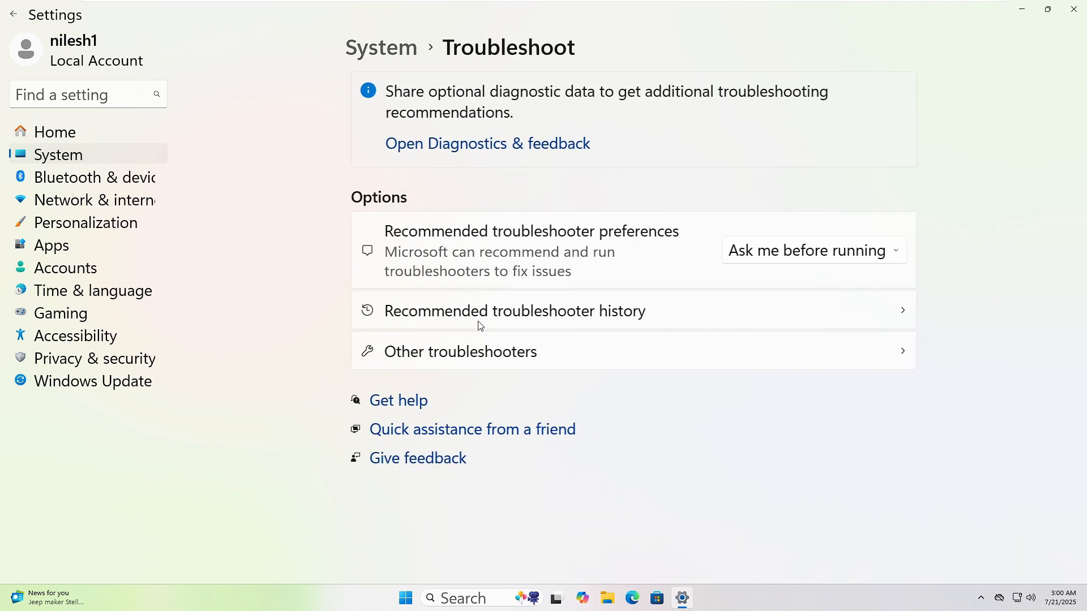
pyautogui.click(460, 352)
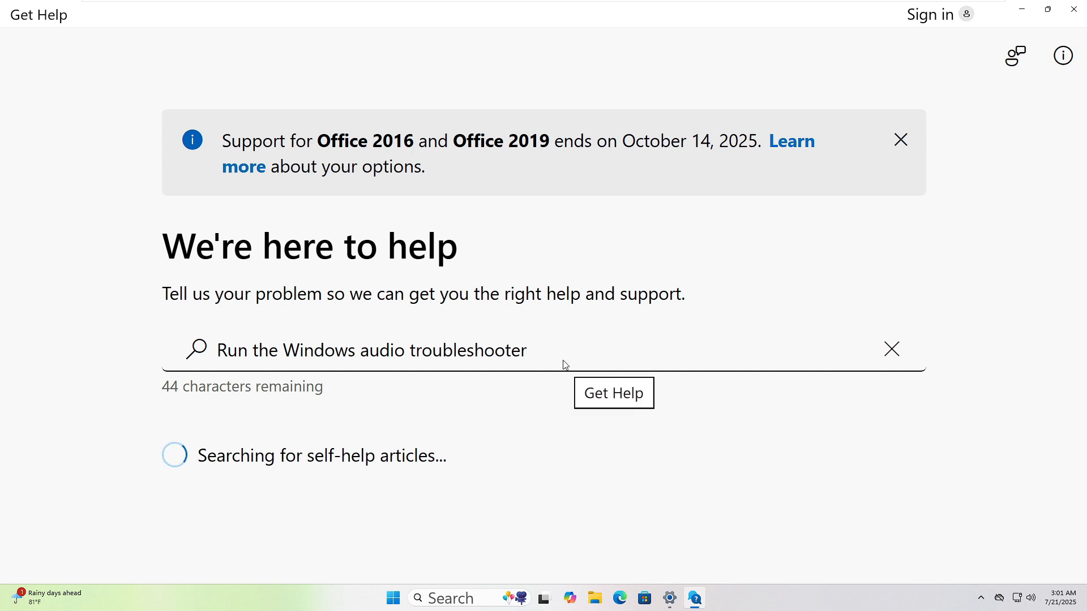
# Run the audio troubleshooter search and open 'Fix sound or audio problems in Windows'
pyautogui.click(613, 393)
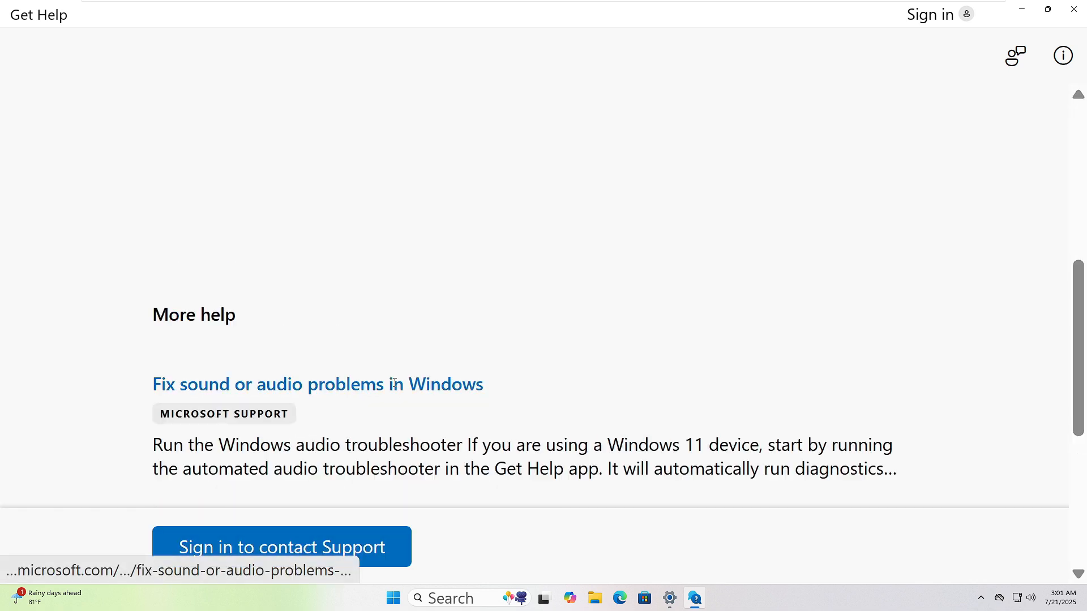
pyautogui.click(317, 385)
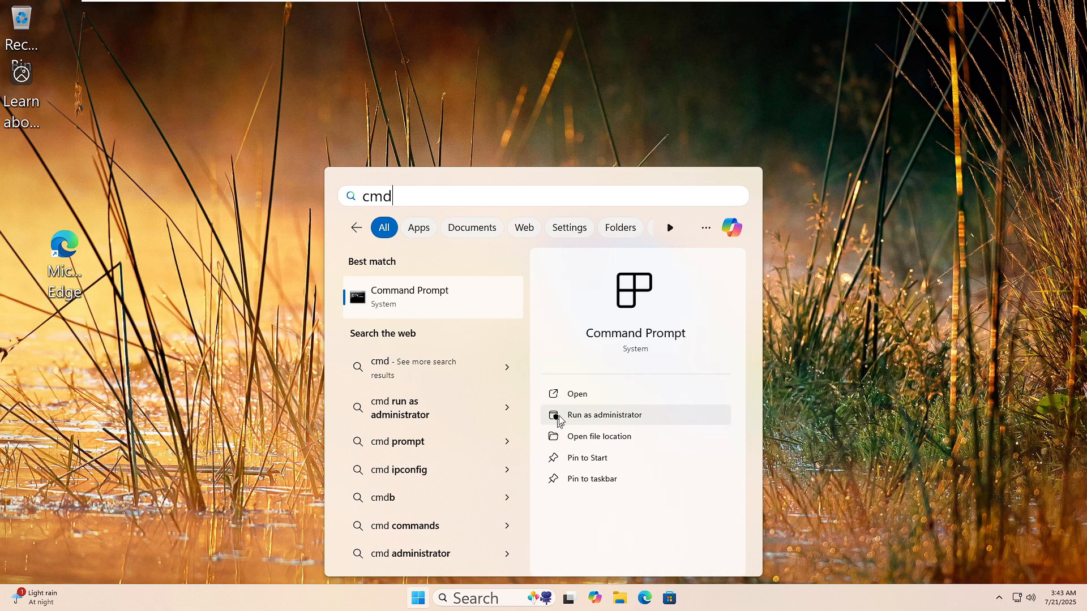
pyautogui.moveTo(598, 419)
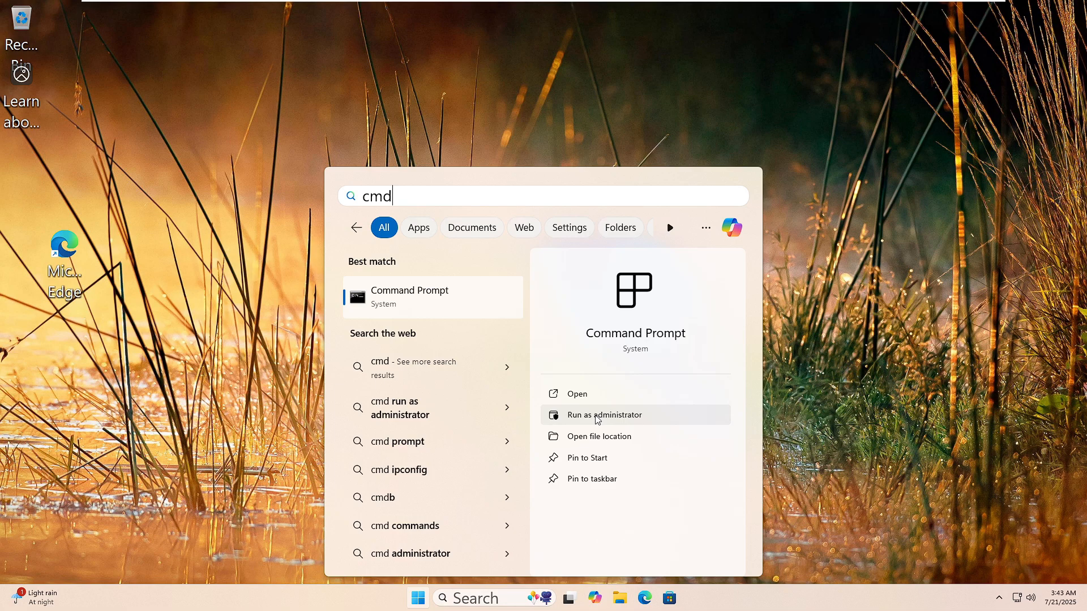
# Run Command Prompt as administrator and approve the User Account Control prompt
pyautogui.click(604, 415)
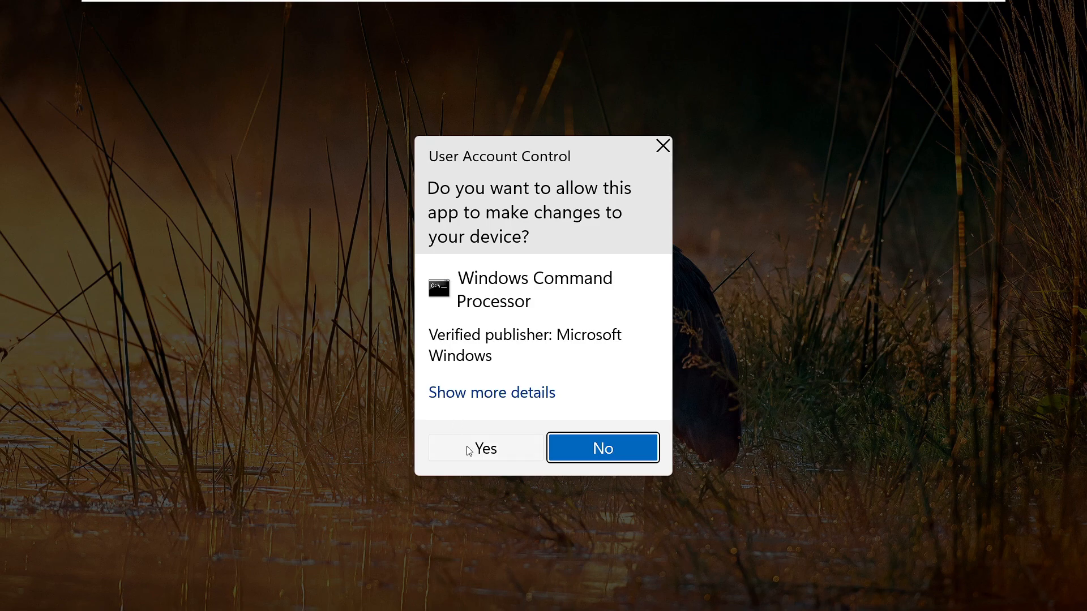
pyautogui.click(485, 447)
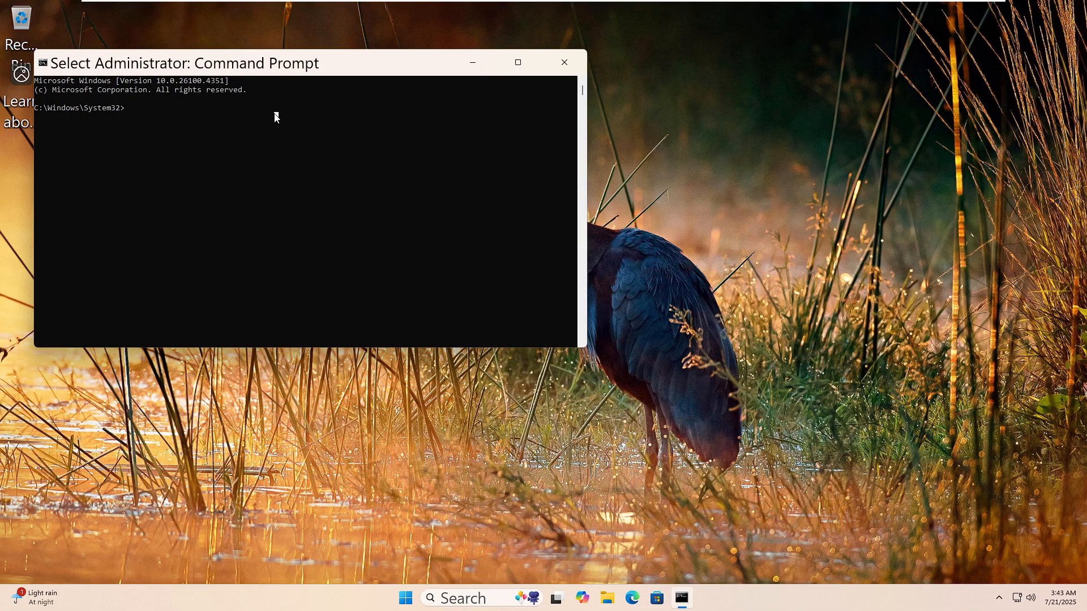
# Run 'dism /online /cleanup-image /restorehealth', then search Start for cmd
pyautogui.write('dism')
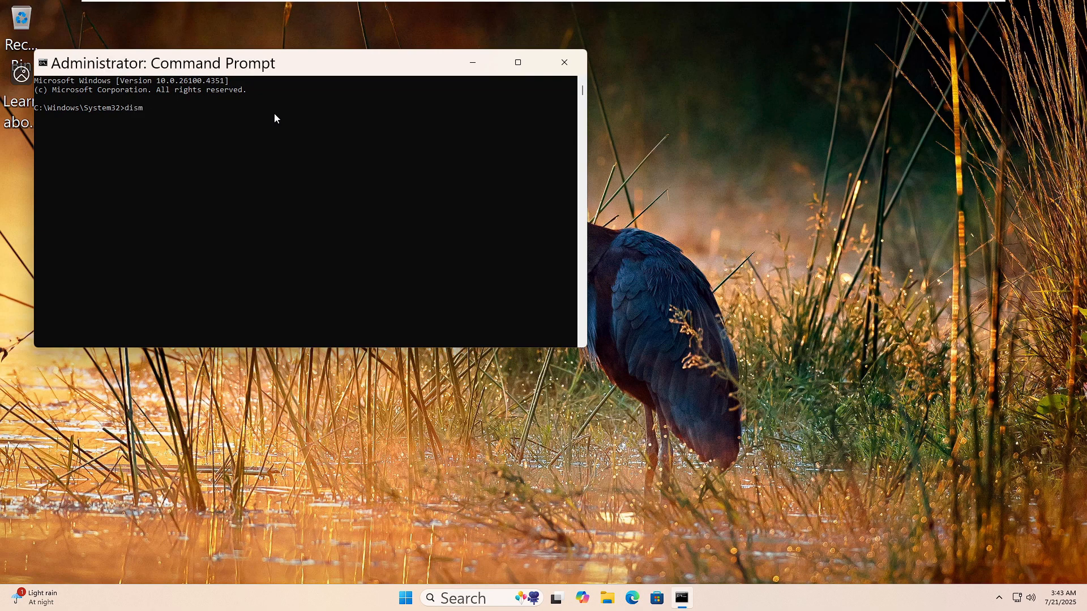
pyautogui.write('/onli')
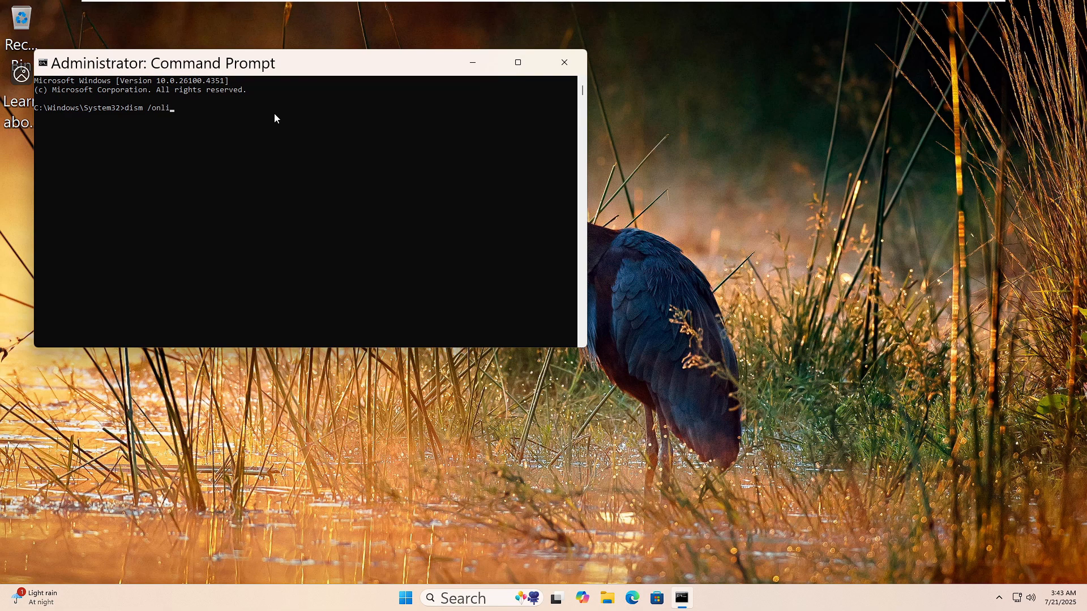
pyautogui.write('ne /')
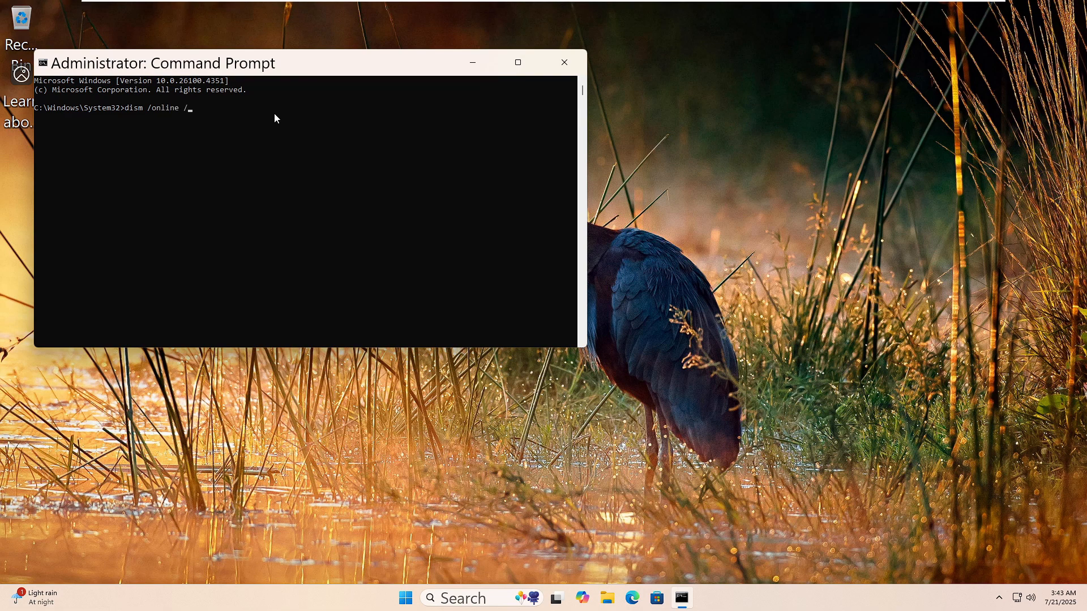
pyautogui.write('cleanu')
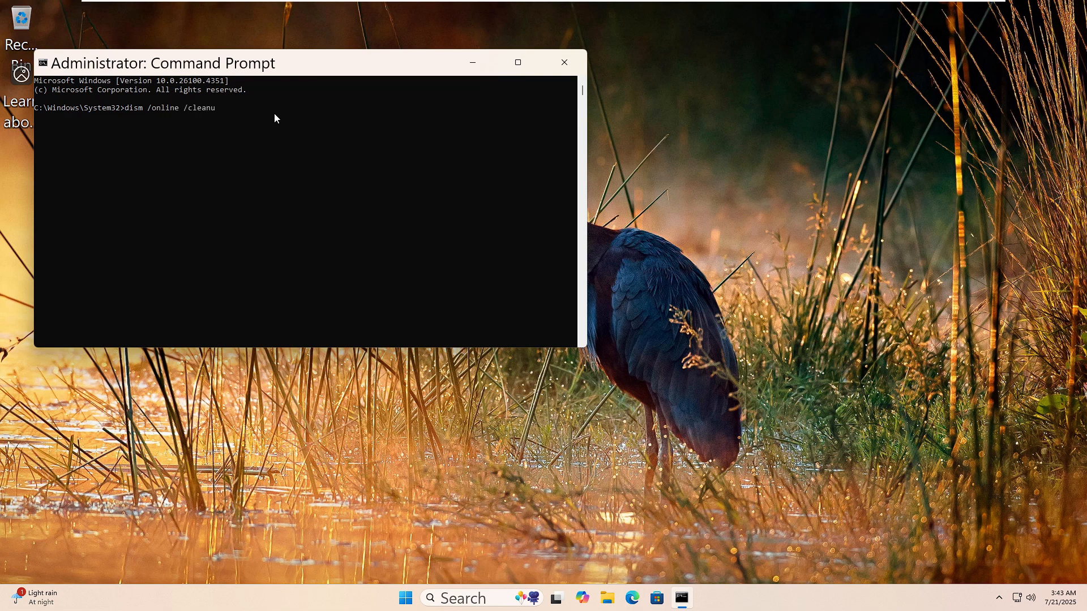
pyautogui.write('p-image /')
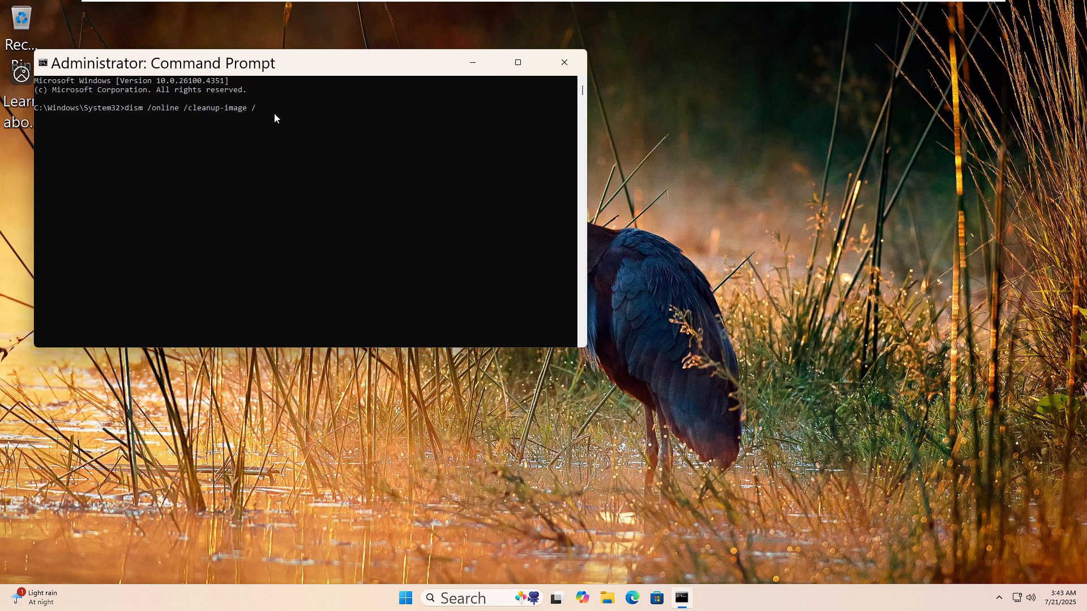
pyautogui.write('resto')
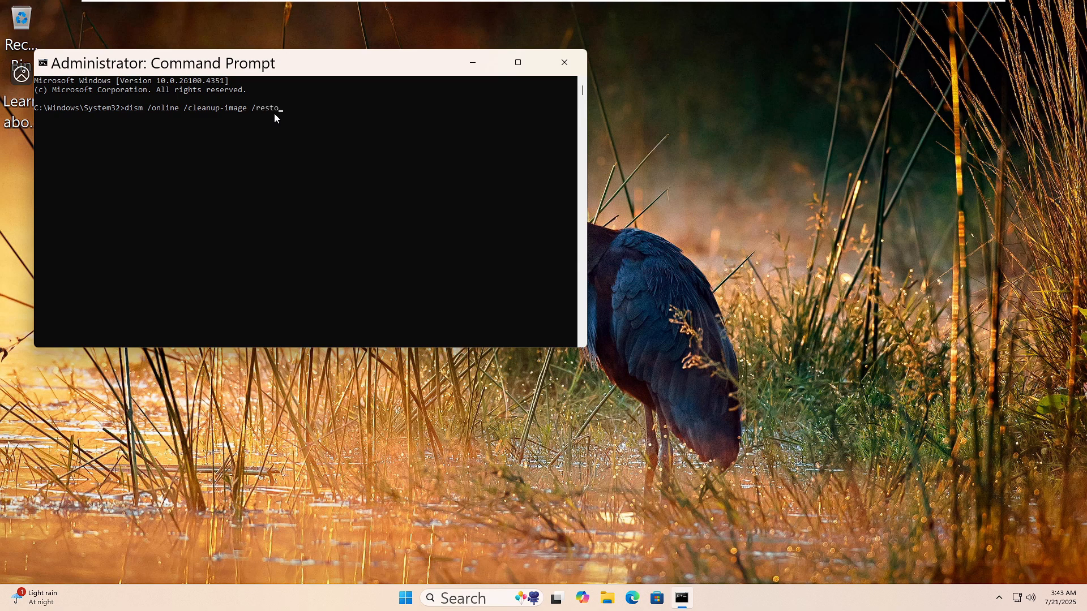
pyautogui.write('rehealth')
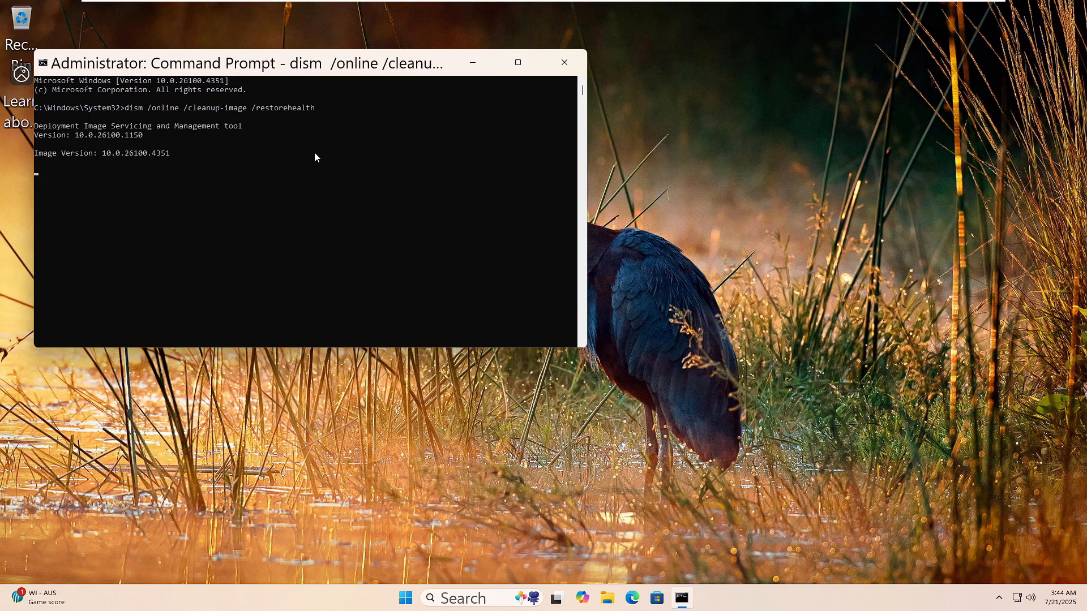
pyautogui.write('cmd')
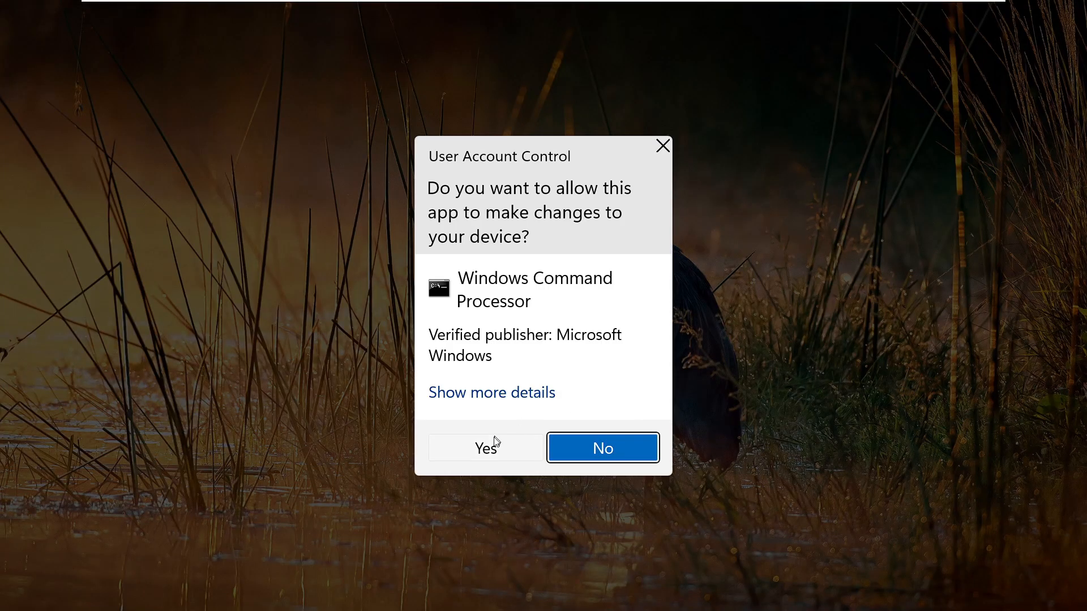
# Approve the User Account Control prompt for the new elevated Command Prompt
pyautogui.click(602, 448)
pyautogui.write('sf')
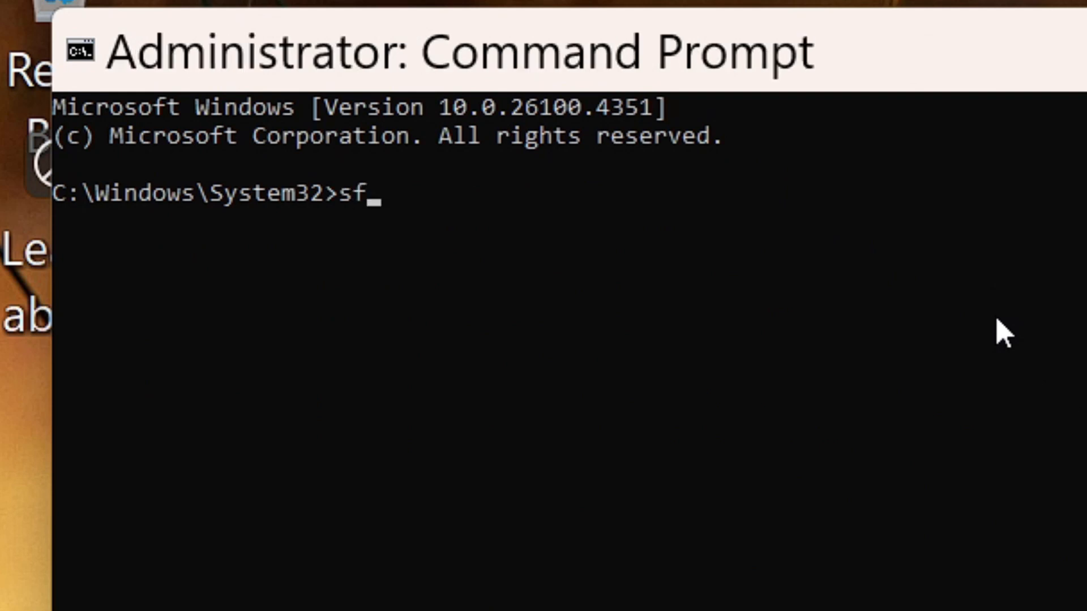
# Finish entering 'sfc /scannow' at the administrator prompt
pyautogui.write('c /')
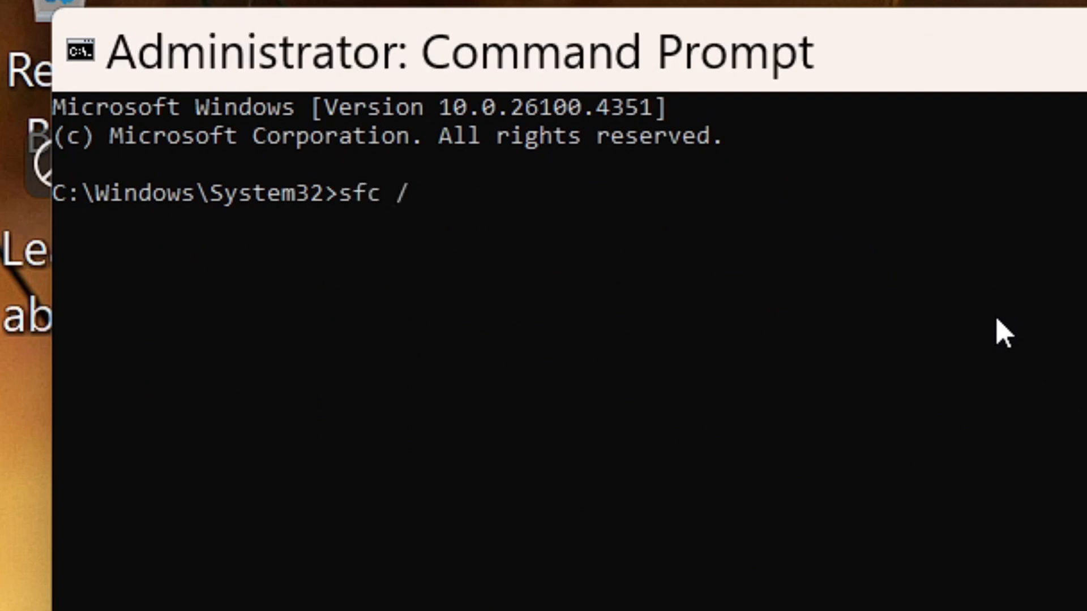
pyautogui.write('sca')
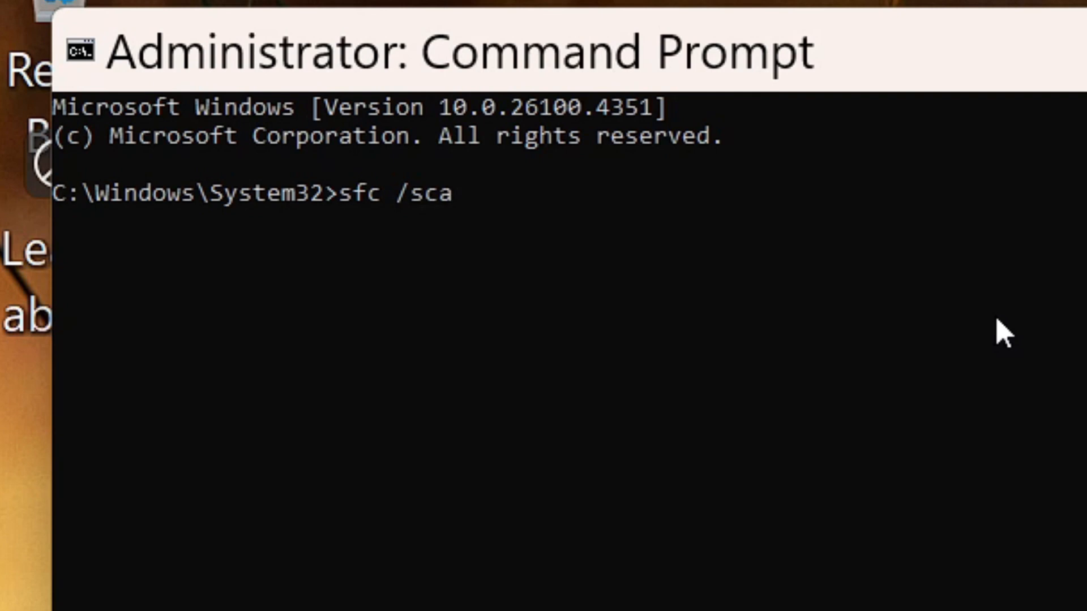
pyautogui.write('nnow')
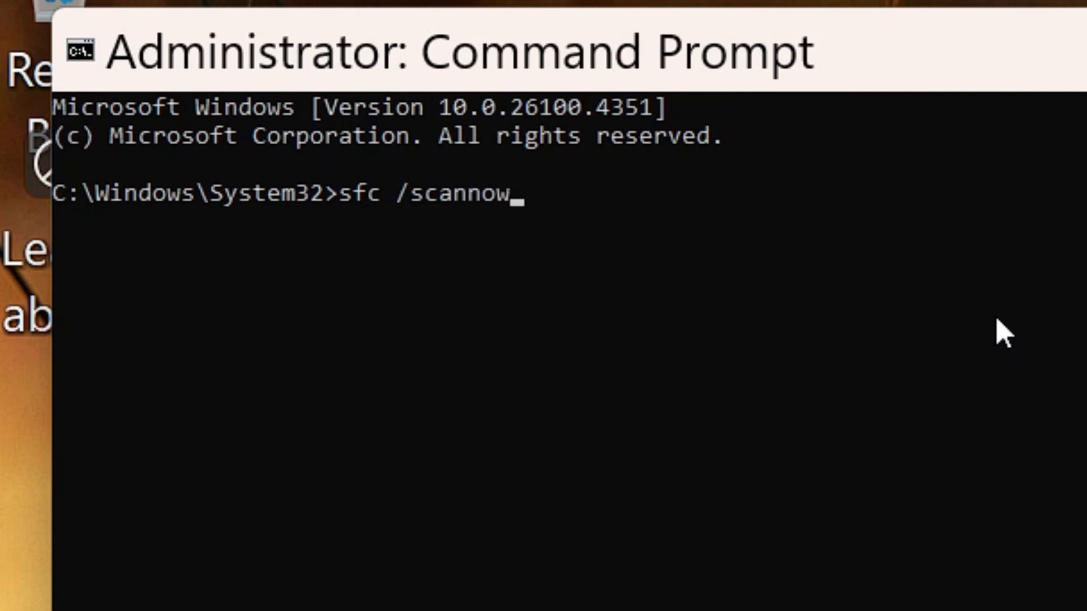